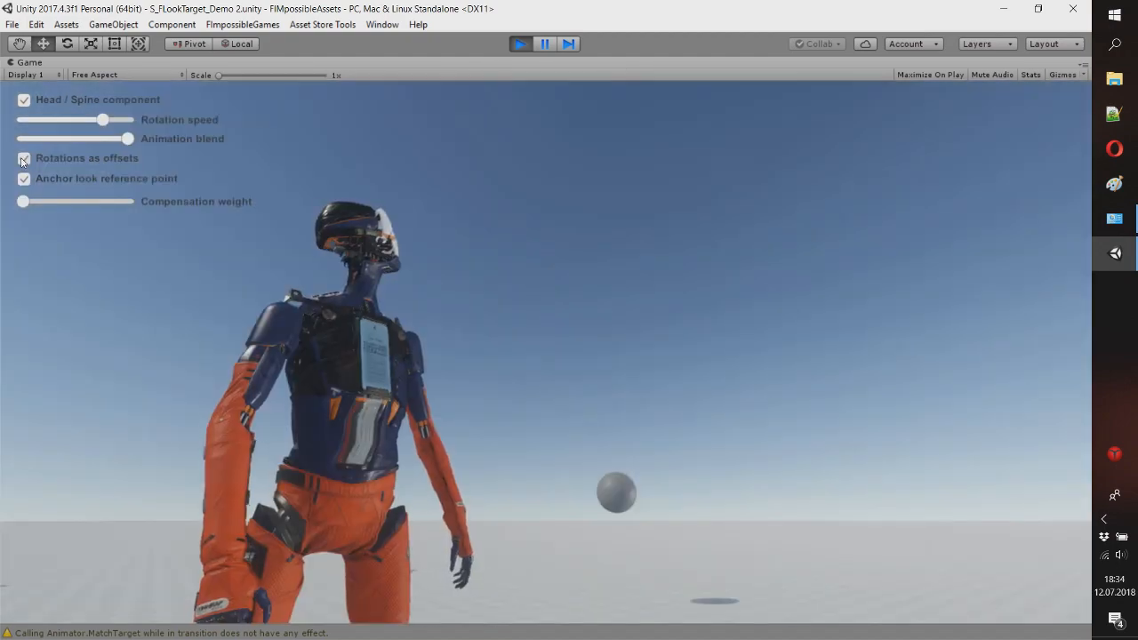
Step: Uncheck 'Rotations as offsets' and the 'Head / Spine' component in the Game UI
click(23, 159)
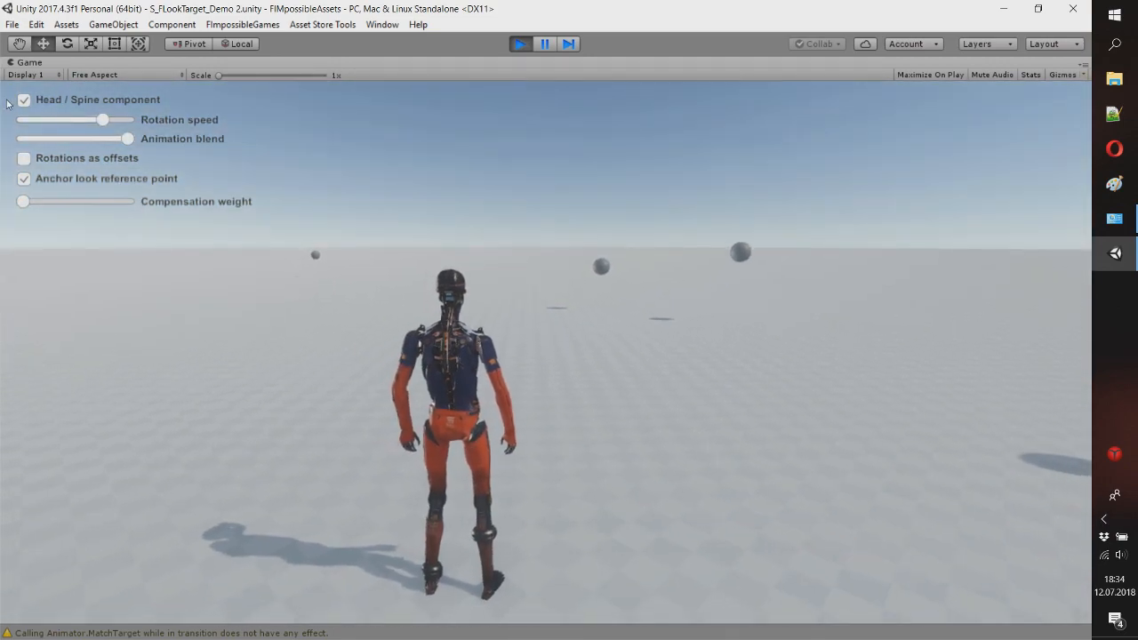
click(26, 98)
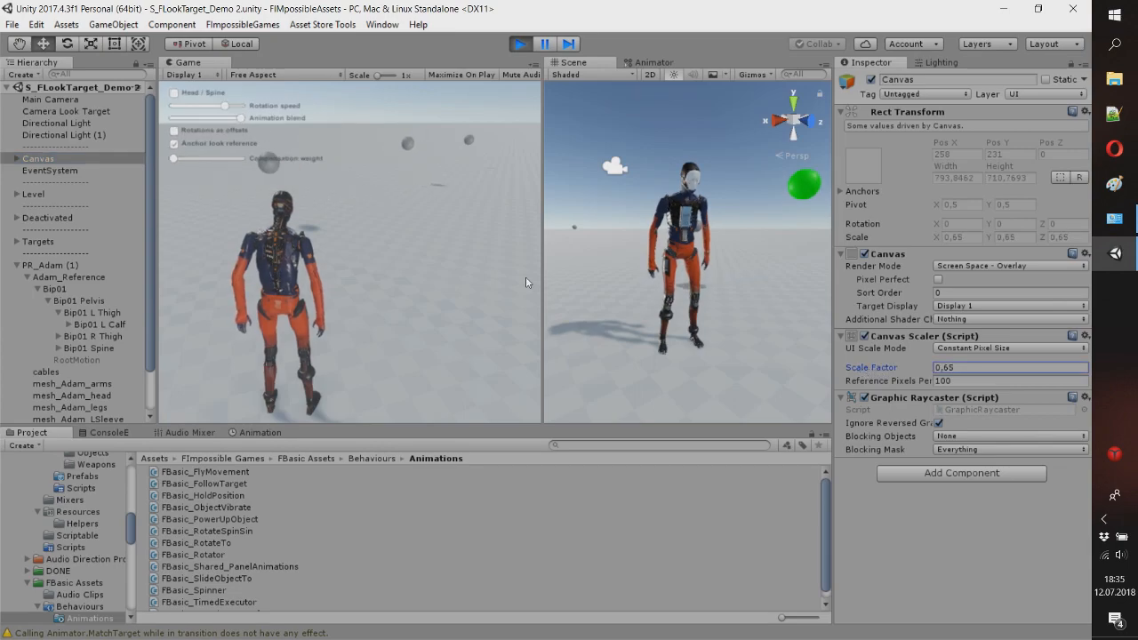
Step: Select Bip01 L Thigh in the Hierarchy to view its Transform
click(91, 312)
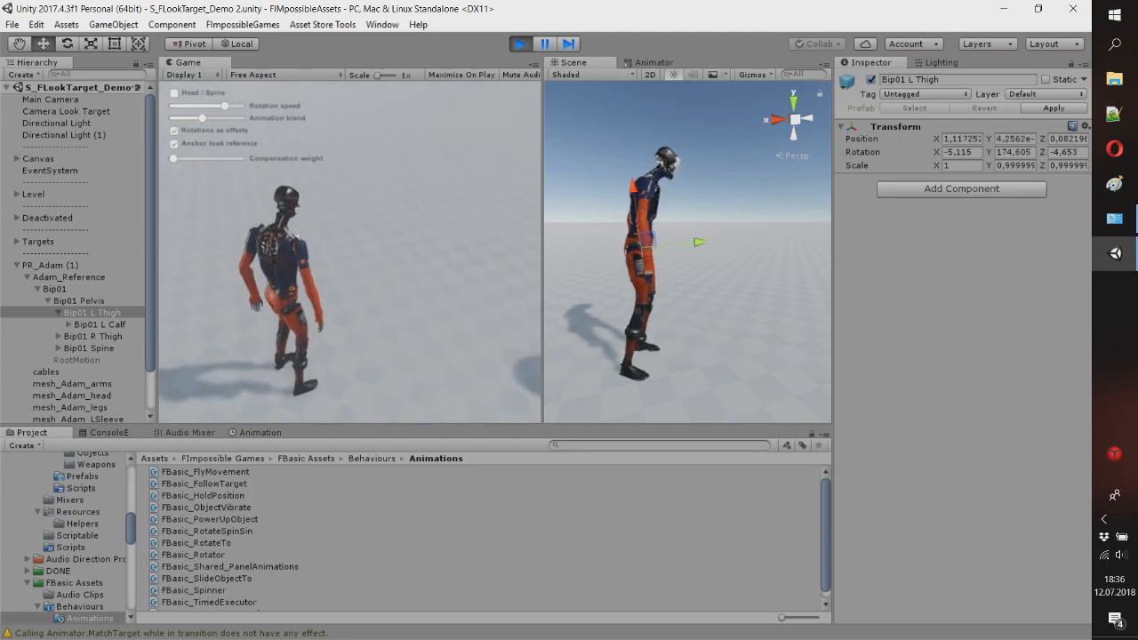
Step: Nudge the Compensation weight slider up and select PR_Adam (1) to view its look settings
drag(203, 106, 233, 105)
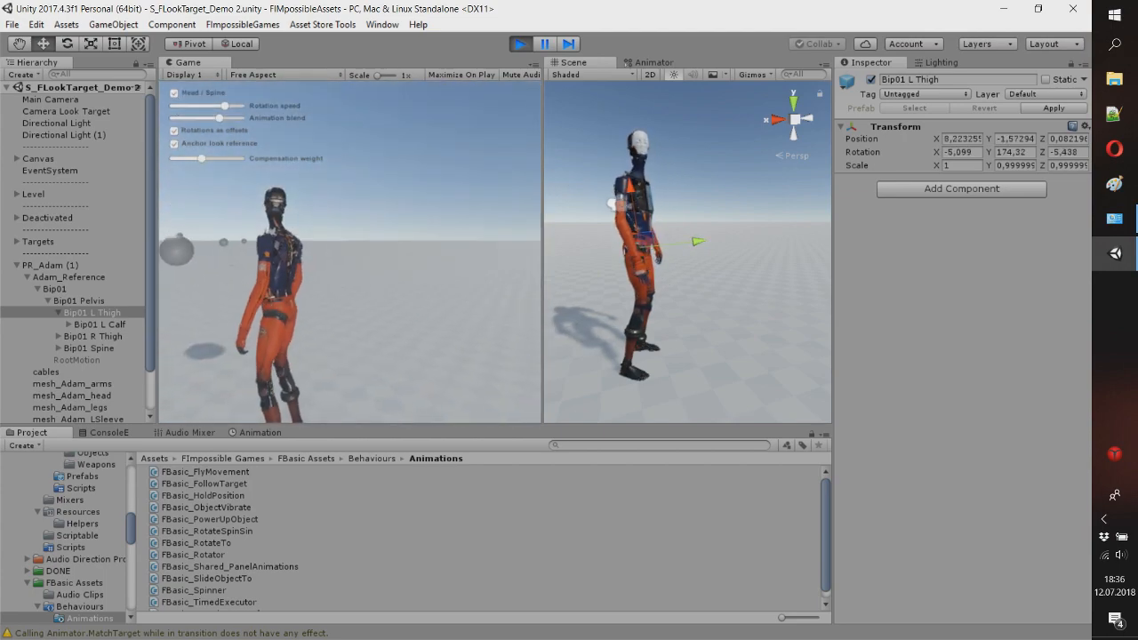
click(49, 265)
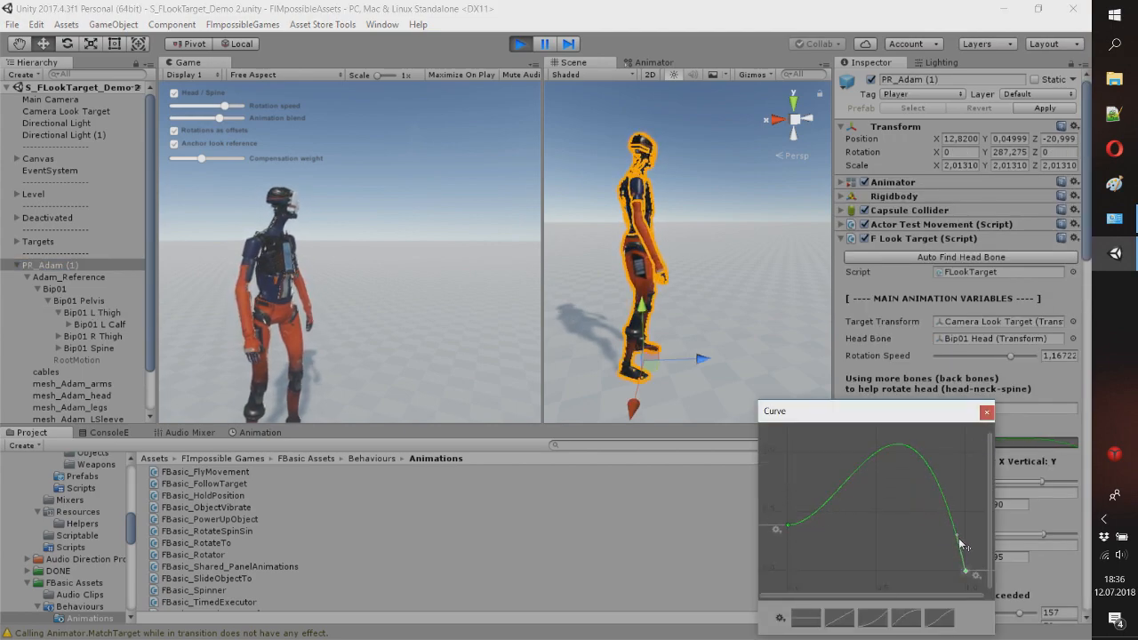
Step: Drag the Back Bones Falloff curve keys, including the starting key, to reshape it
drag(965, 573, 783, 544)
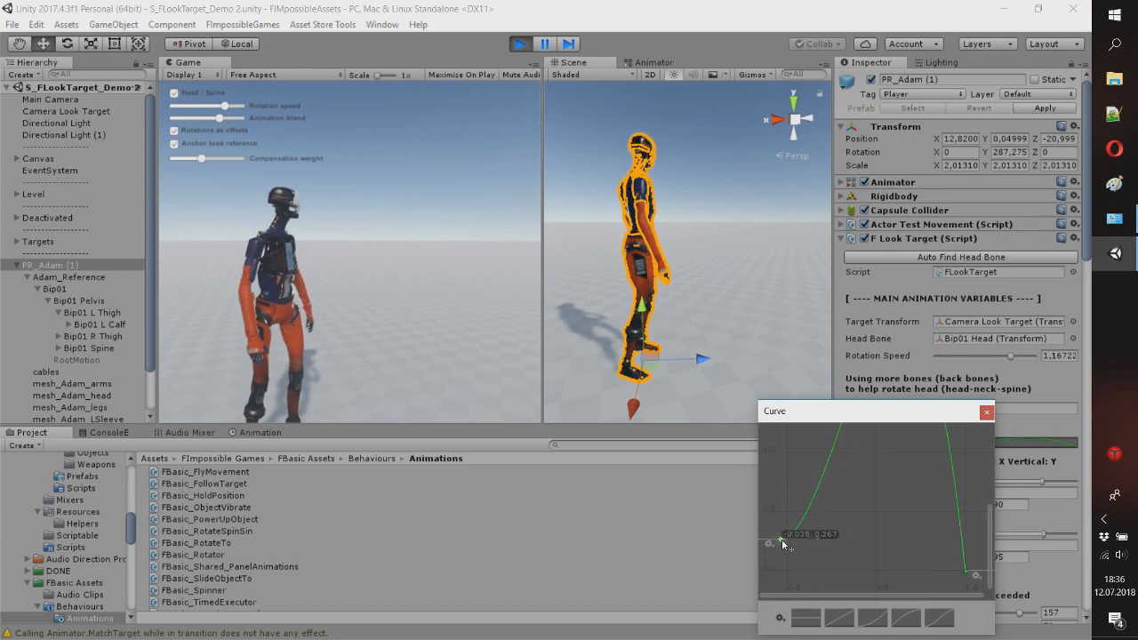
click(986, 412)
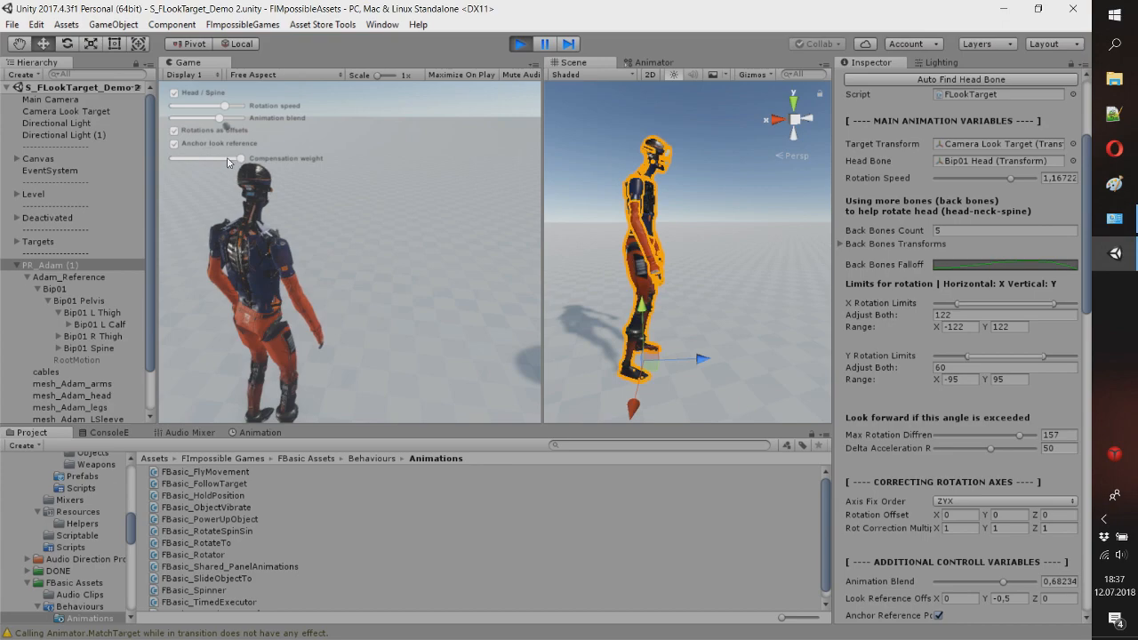
drag(238, 158, 177, 158)
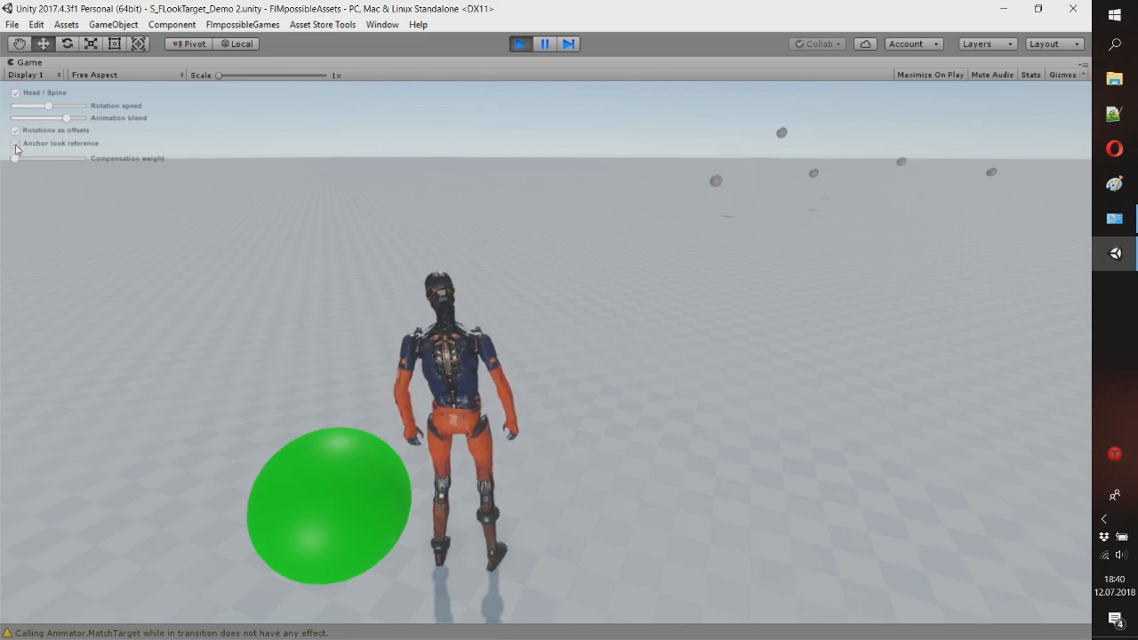
Step: Toggle 'Anchor look reference' and drag Camera Look Target up and forward
click(21, 144)
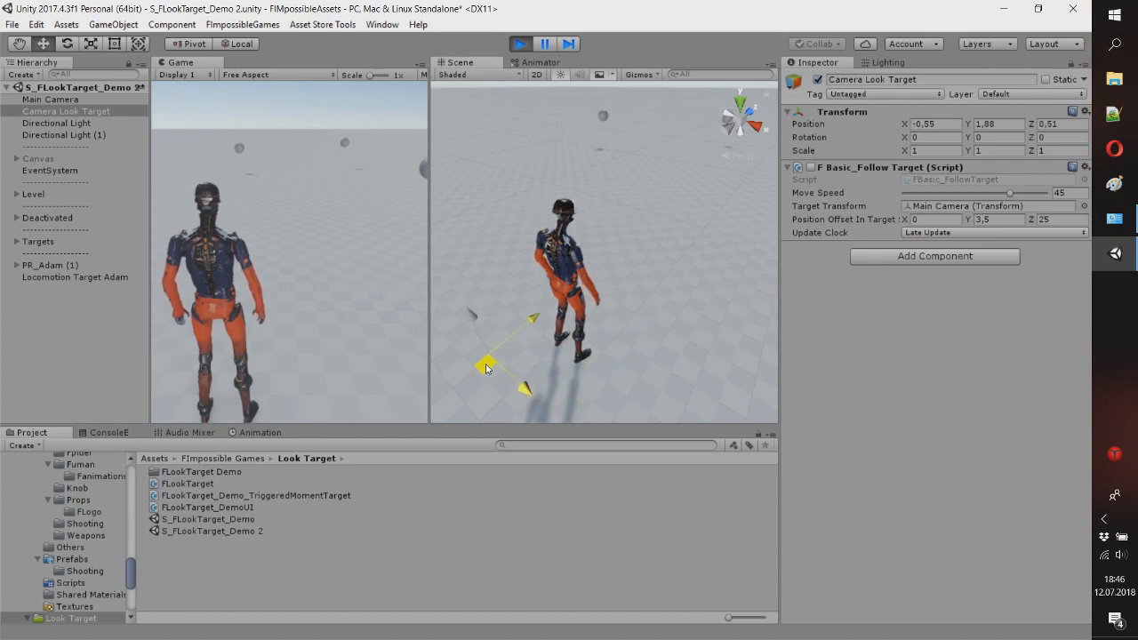
drag(486, 367, 633, 219)
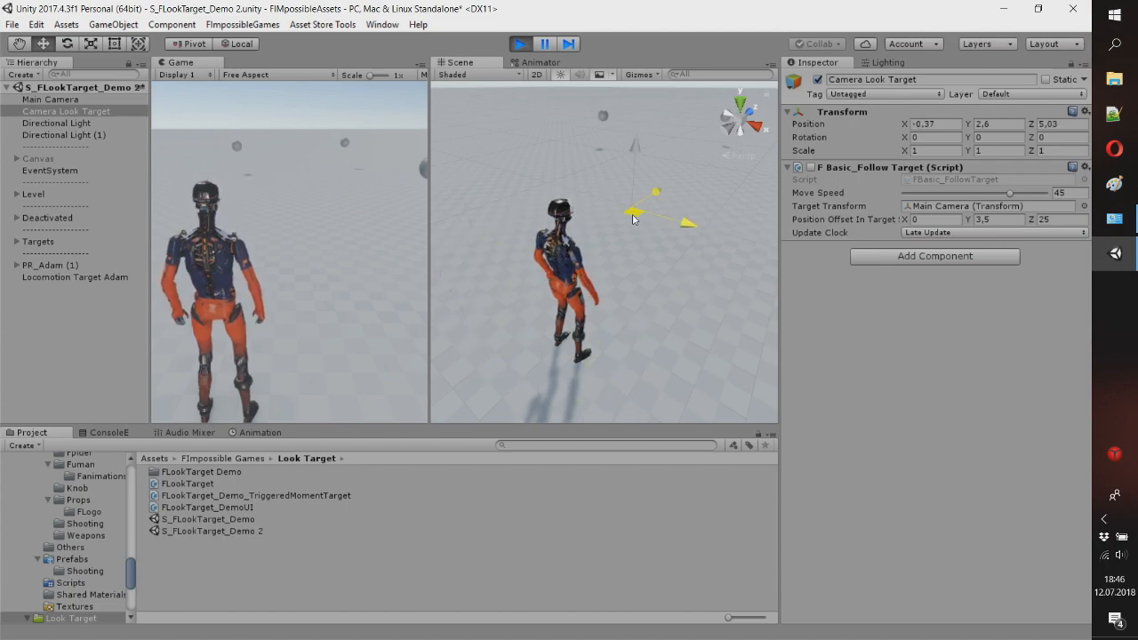